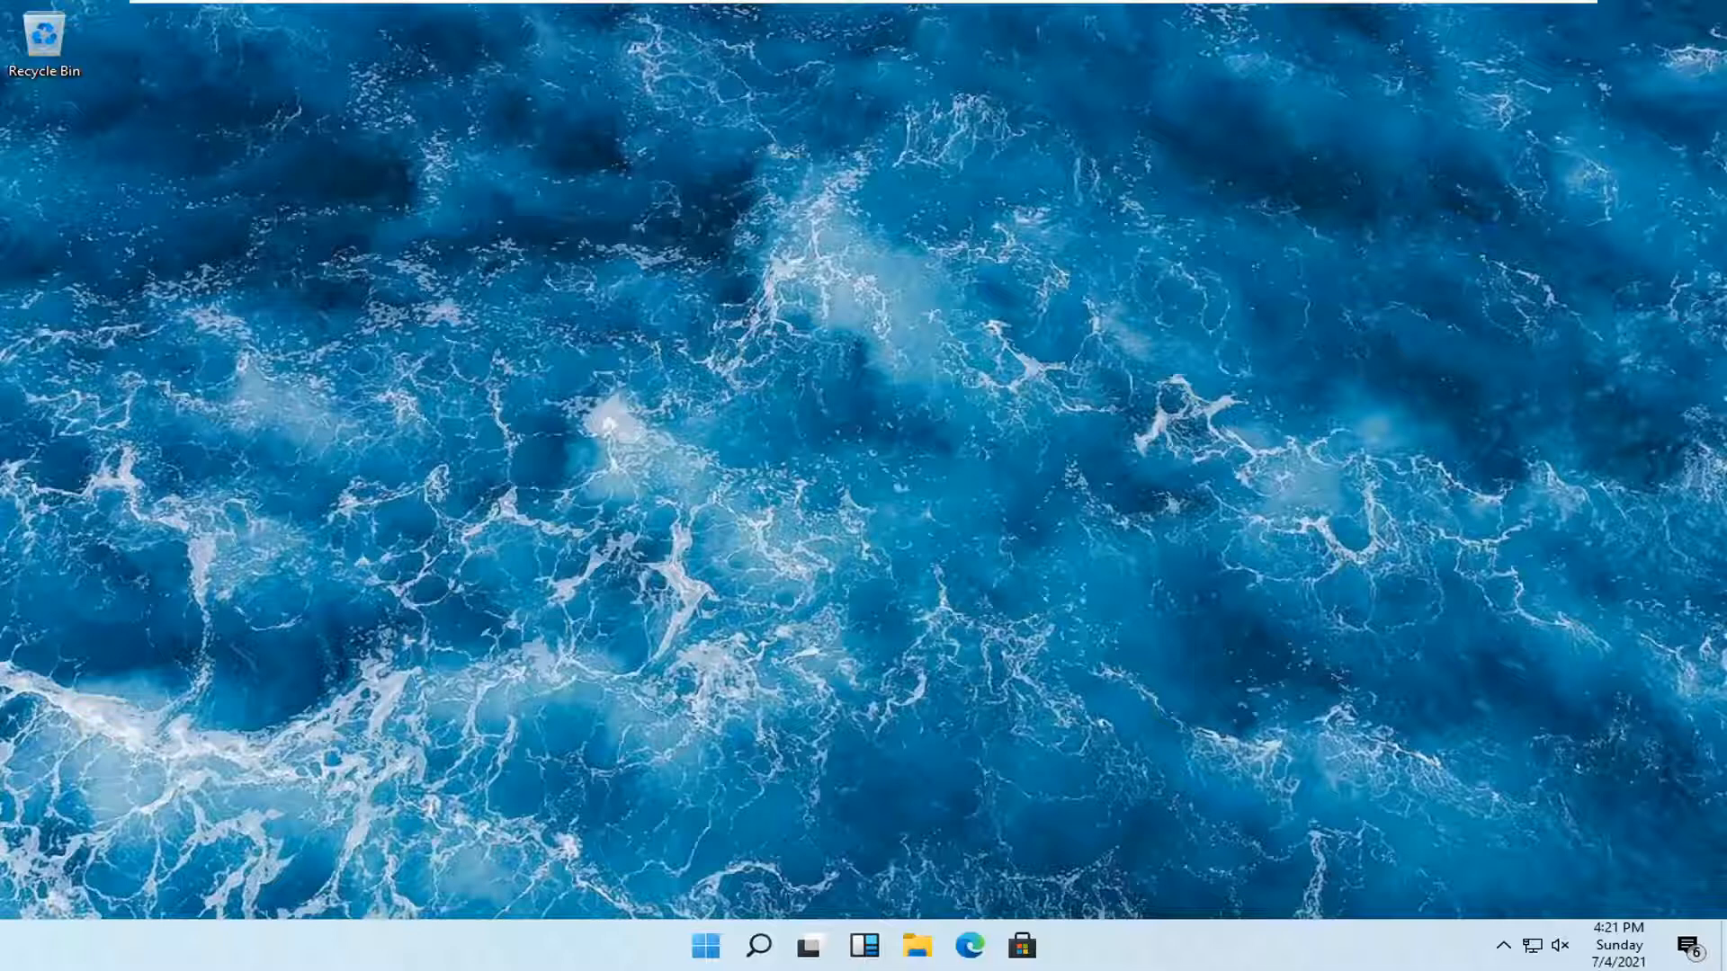
mouse_move(777, 925)
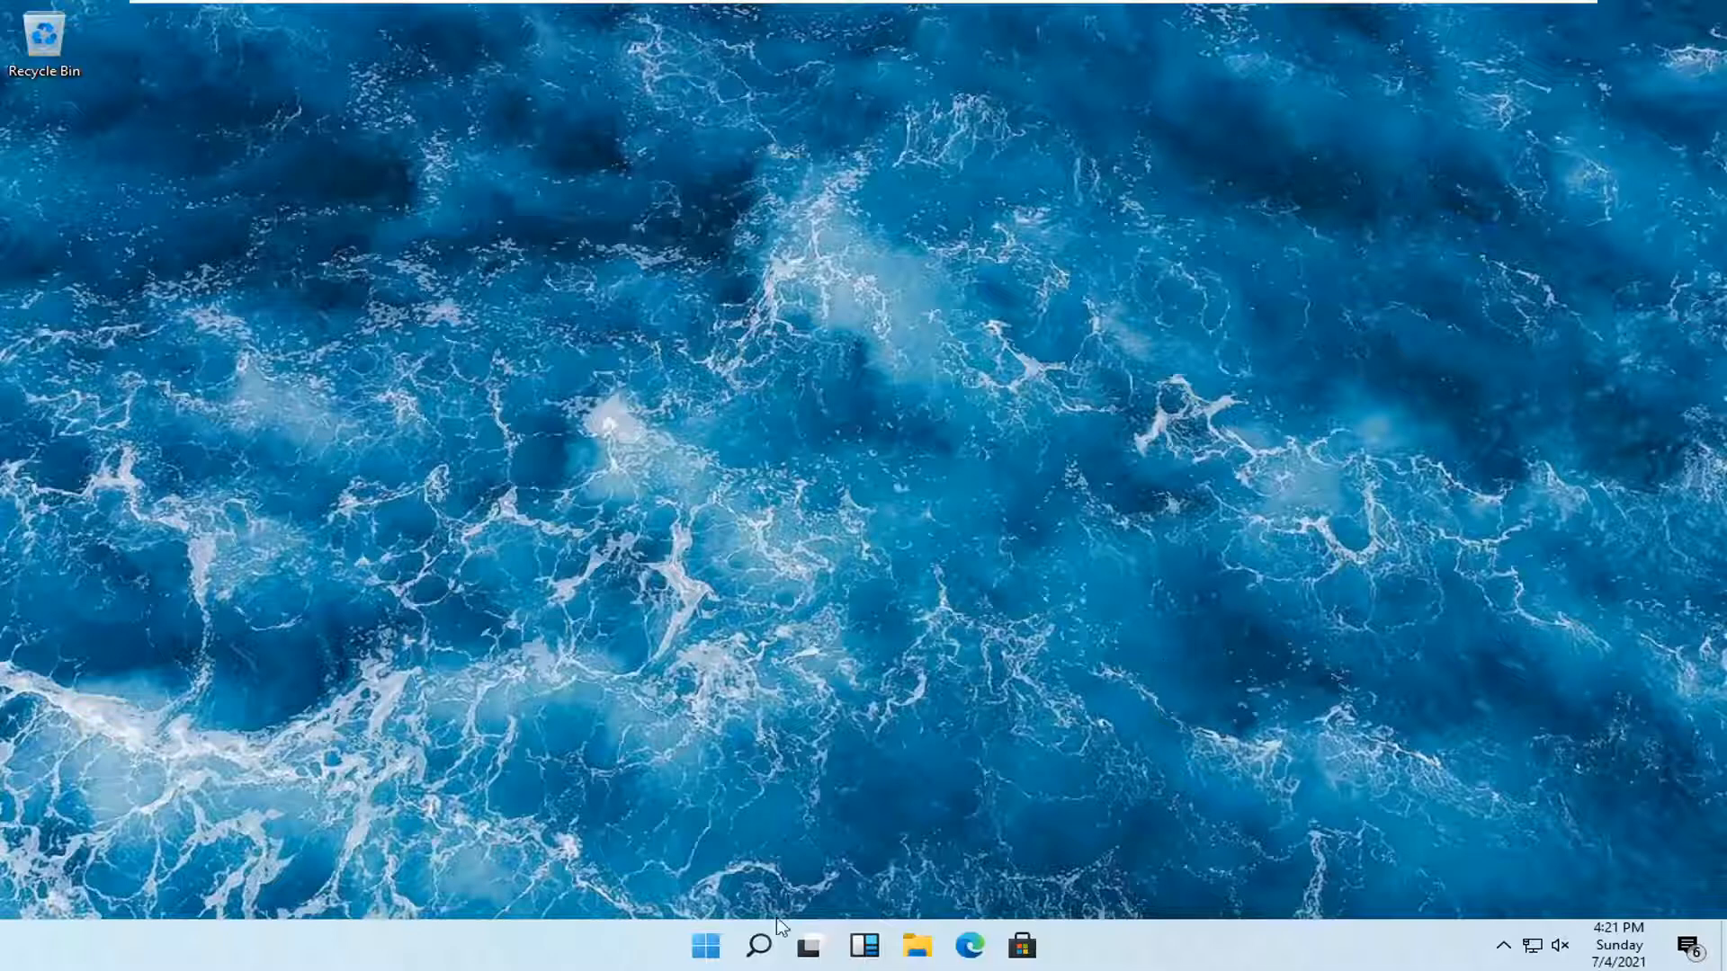
mouse_move(759, 944)
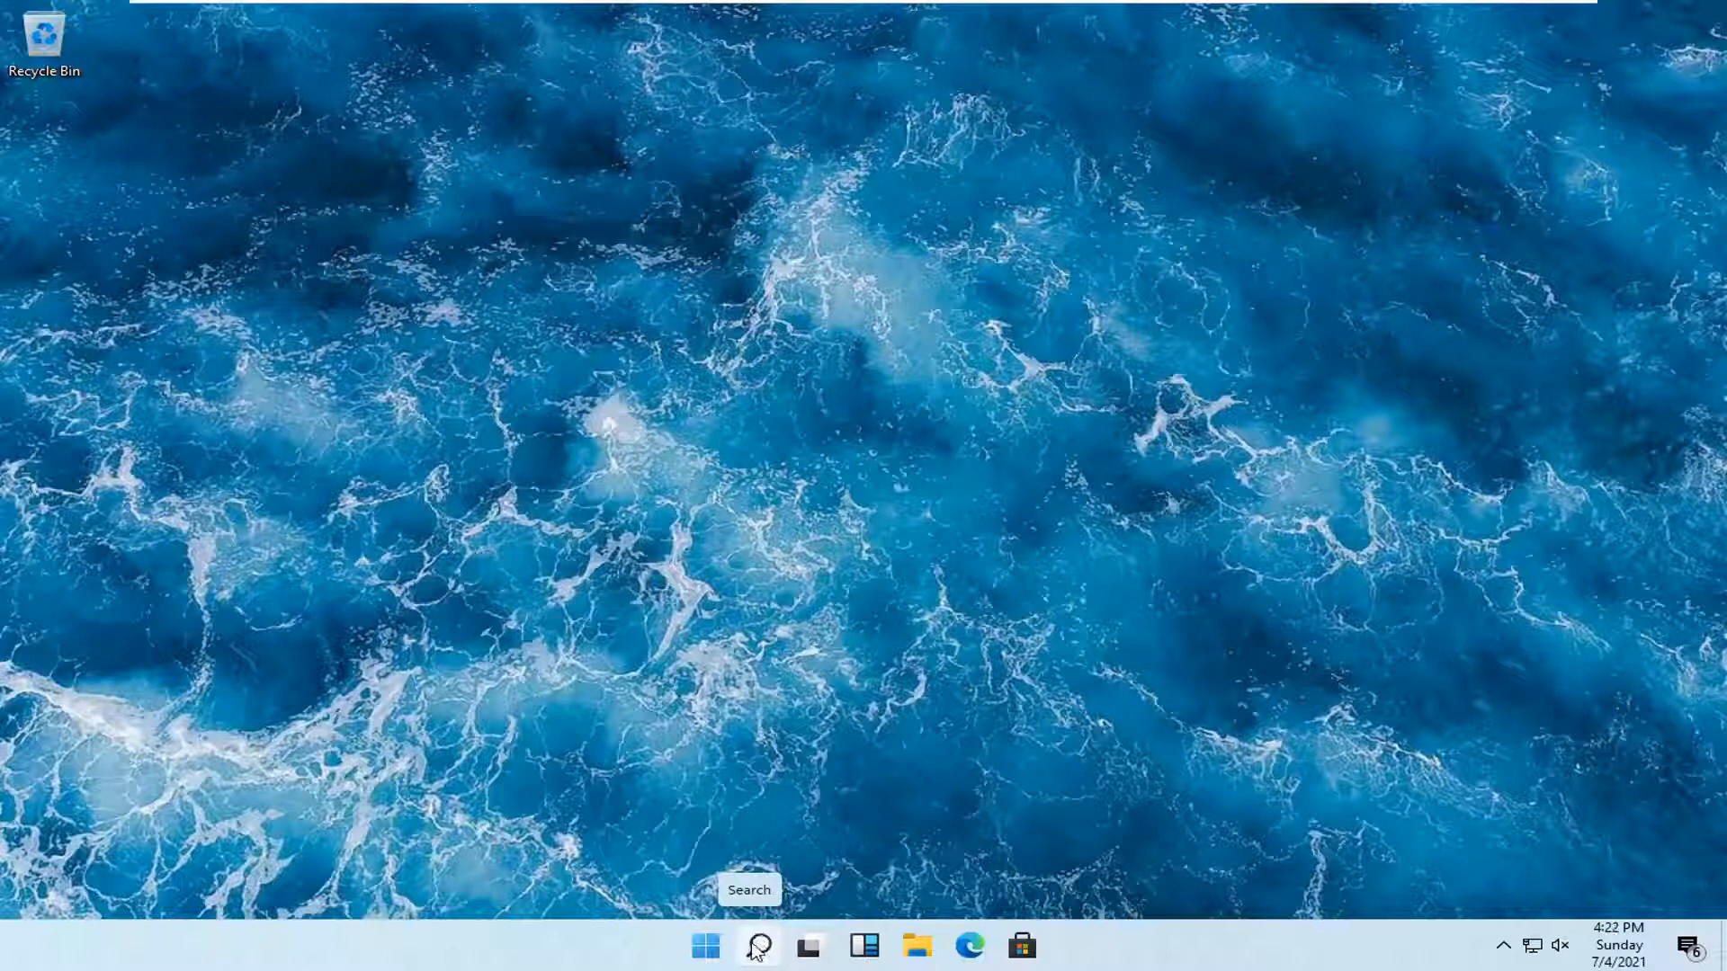
Search Windows for 'credential manager' so Credential Manager appears as best match
click(757, 944)
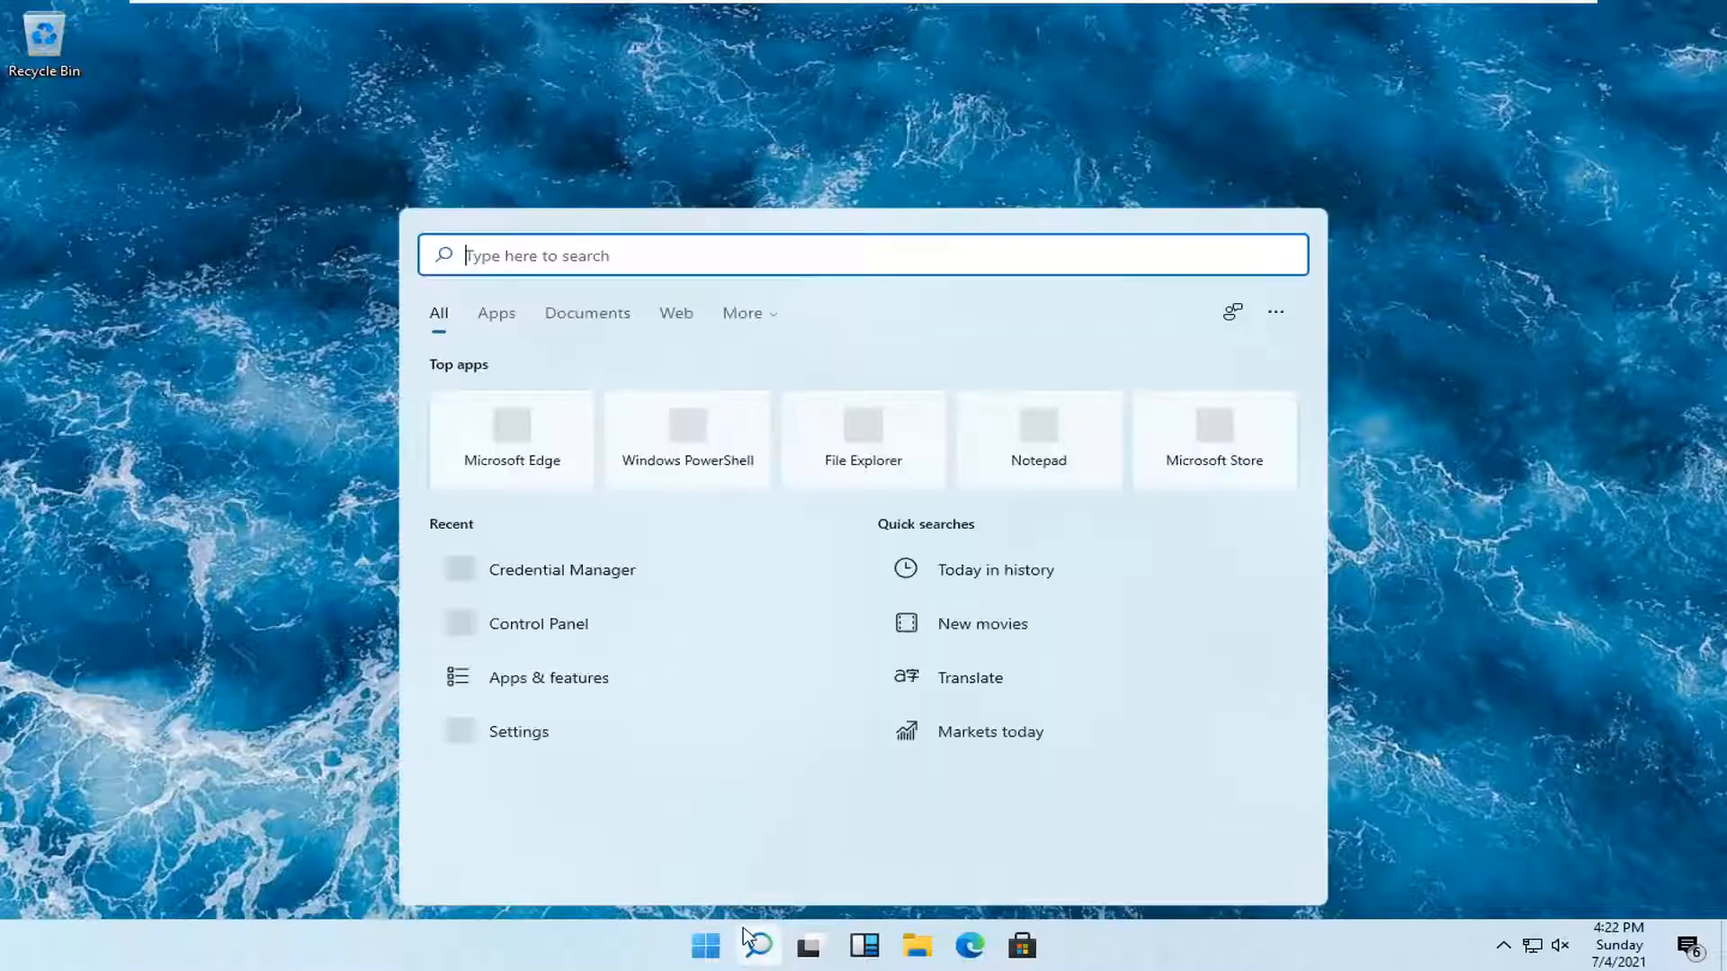
text(credential manager)
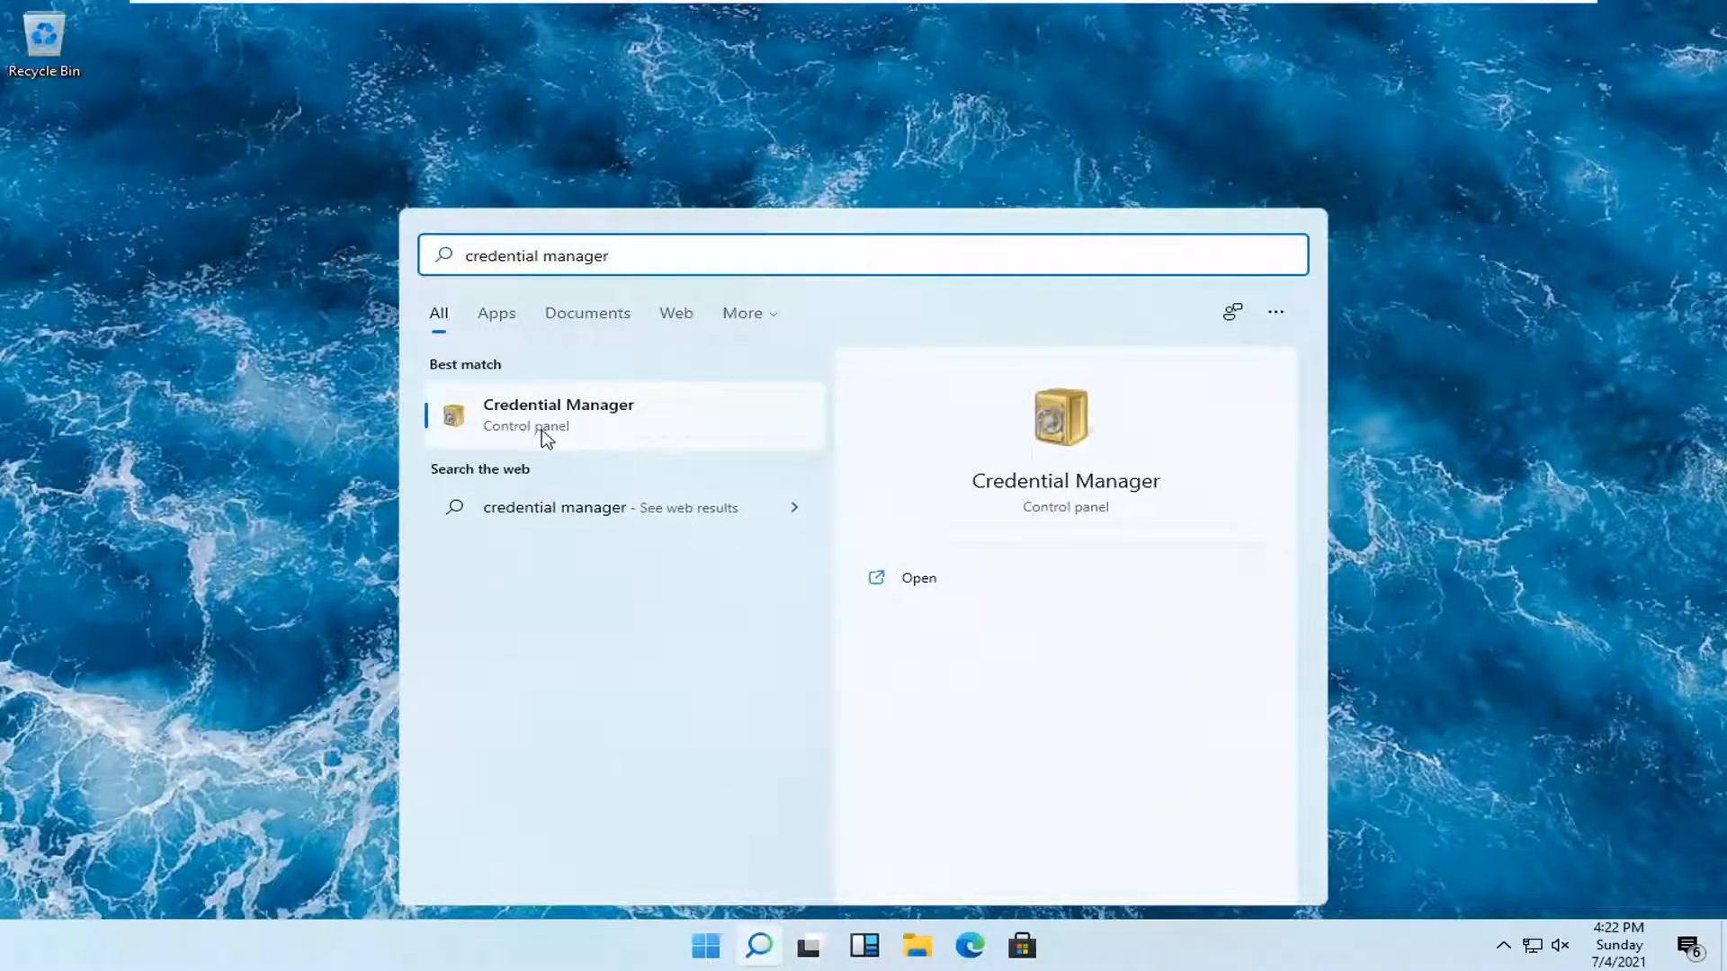
Launch Credential Manager, show Windows Credentials and expand the virtualapp/didlogical entry
click(558, 415)
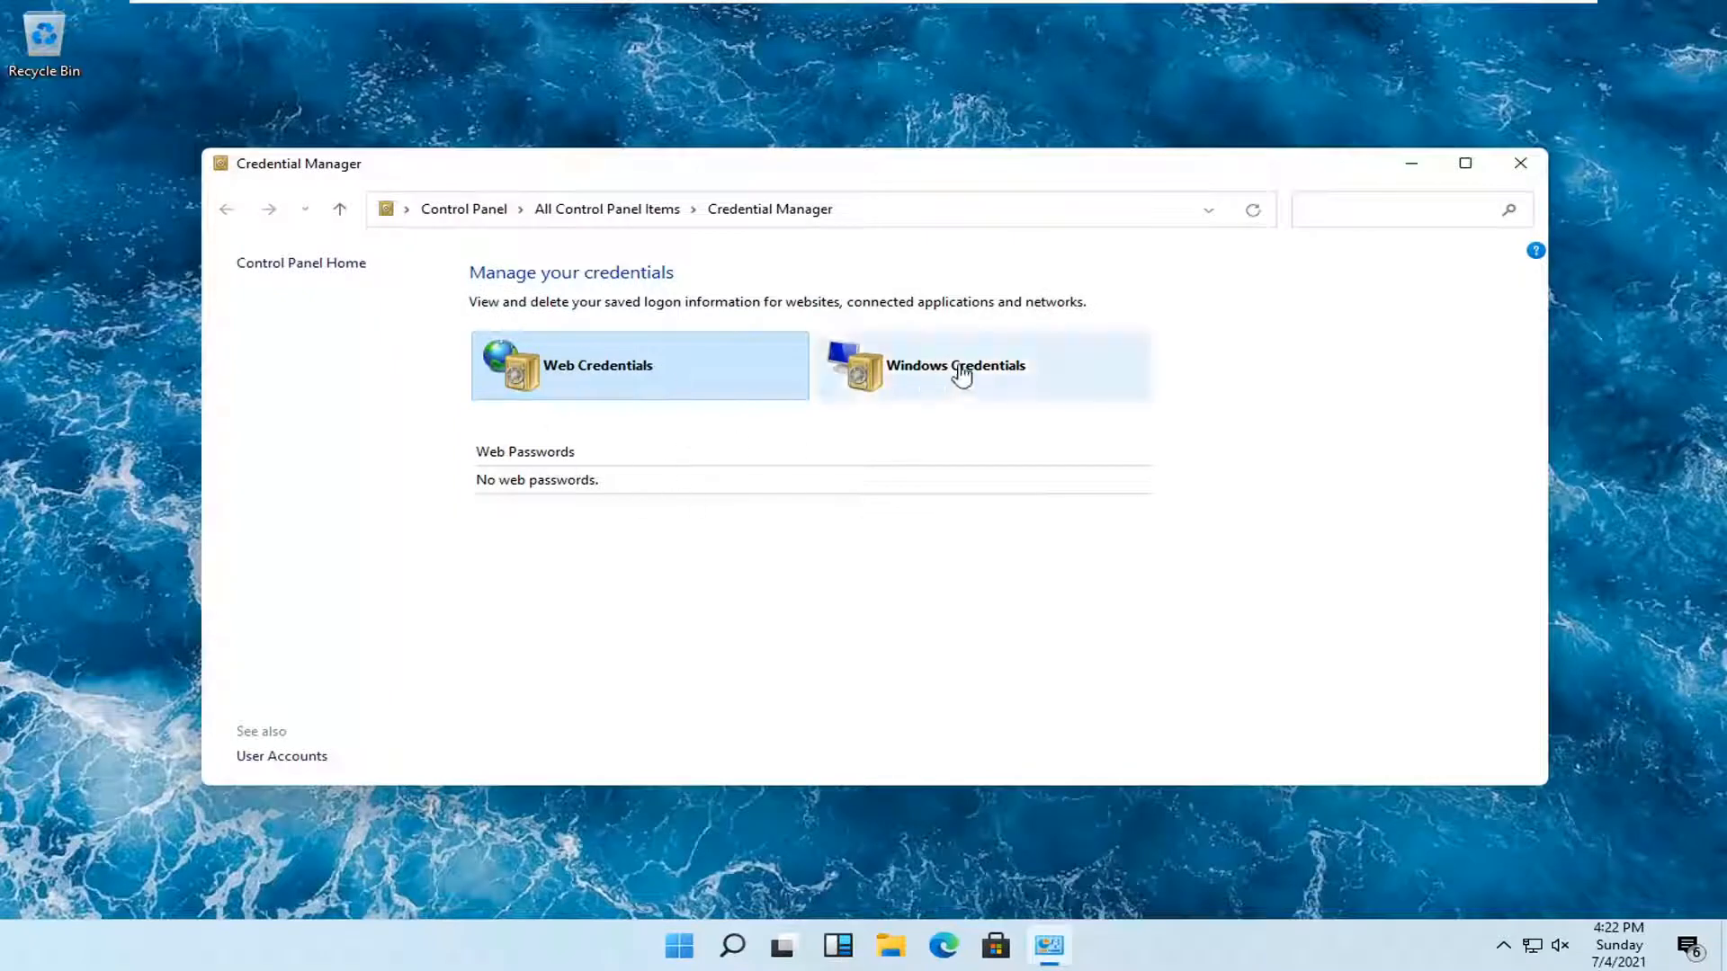
click(955, 365)
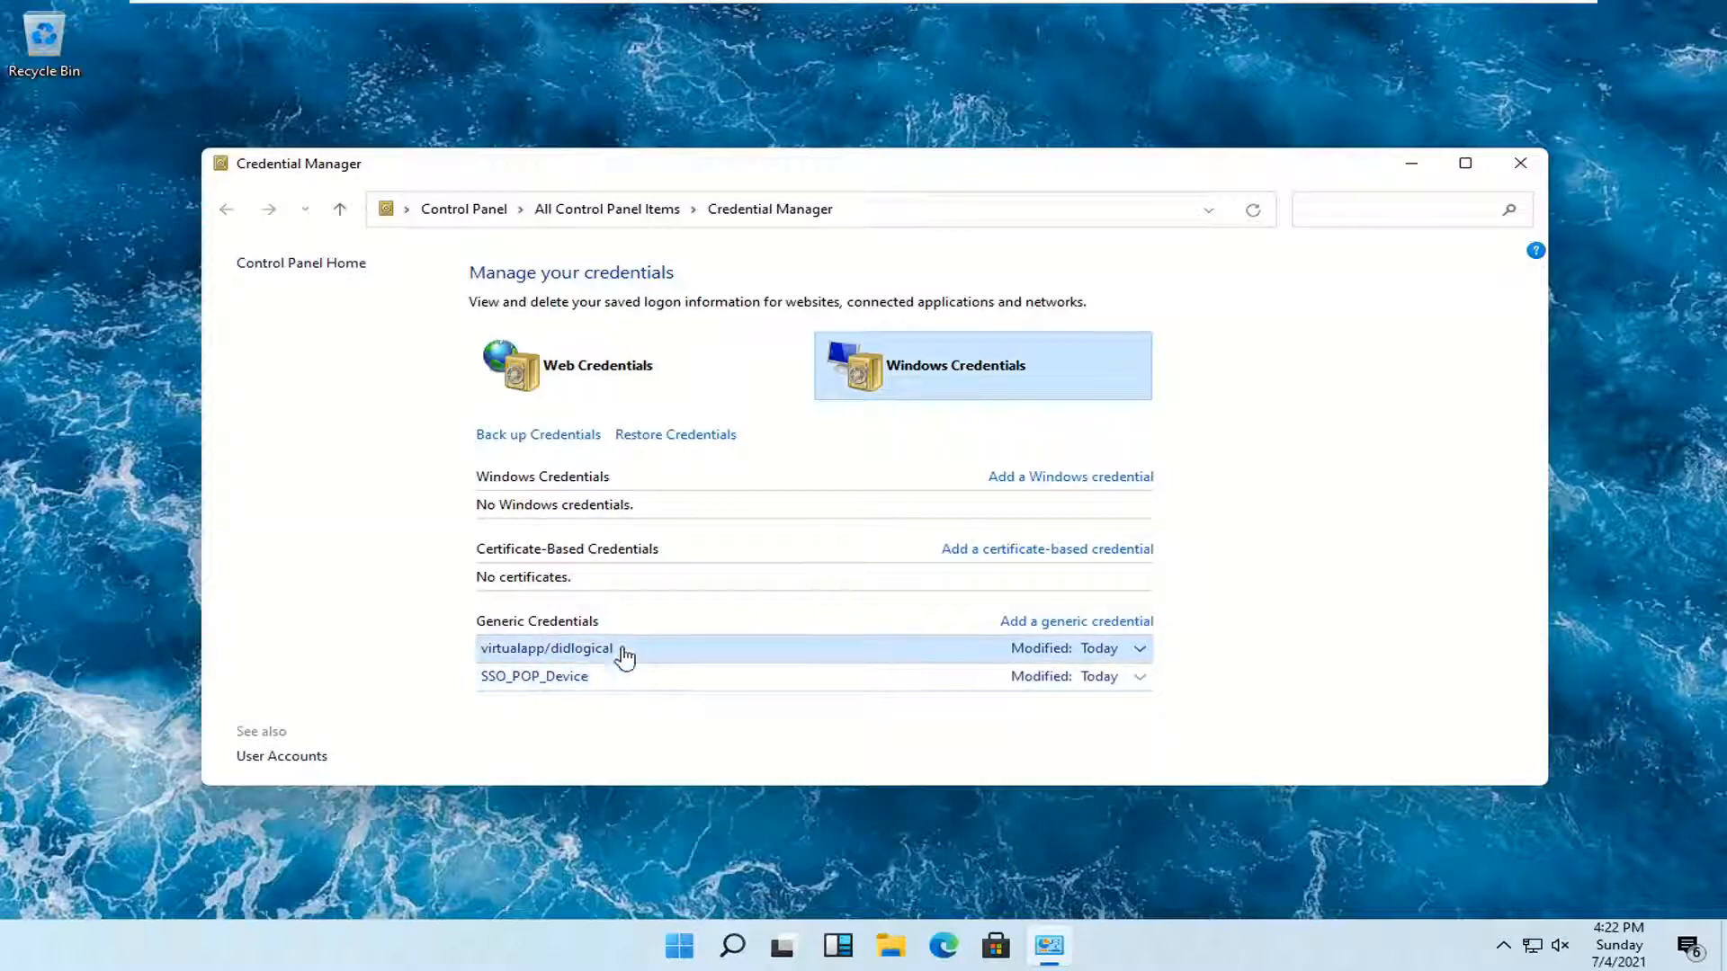
click(1140, 647)
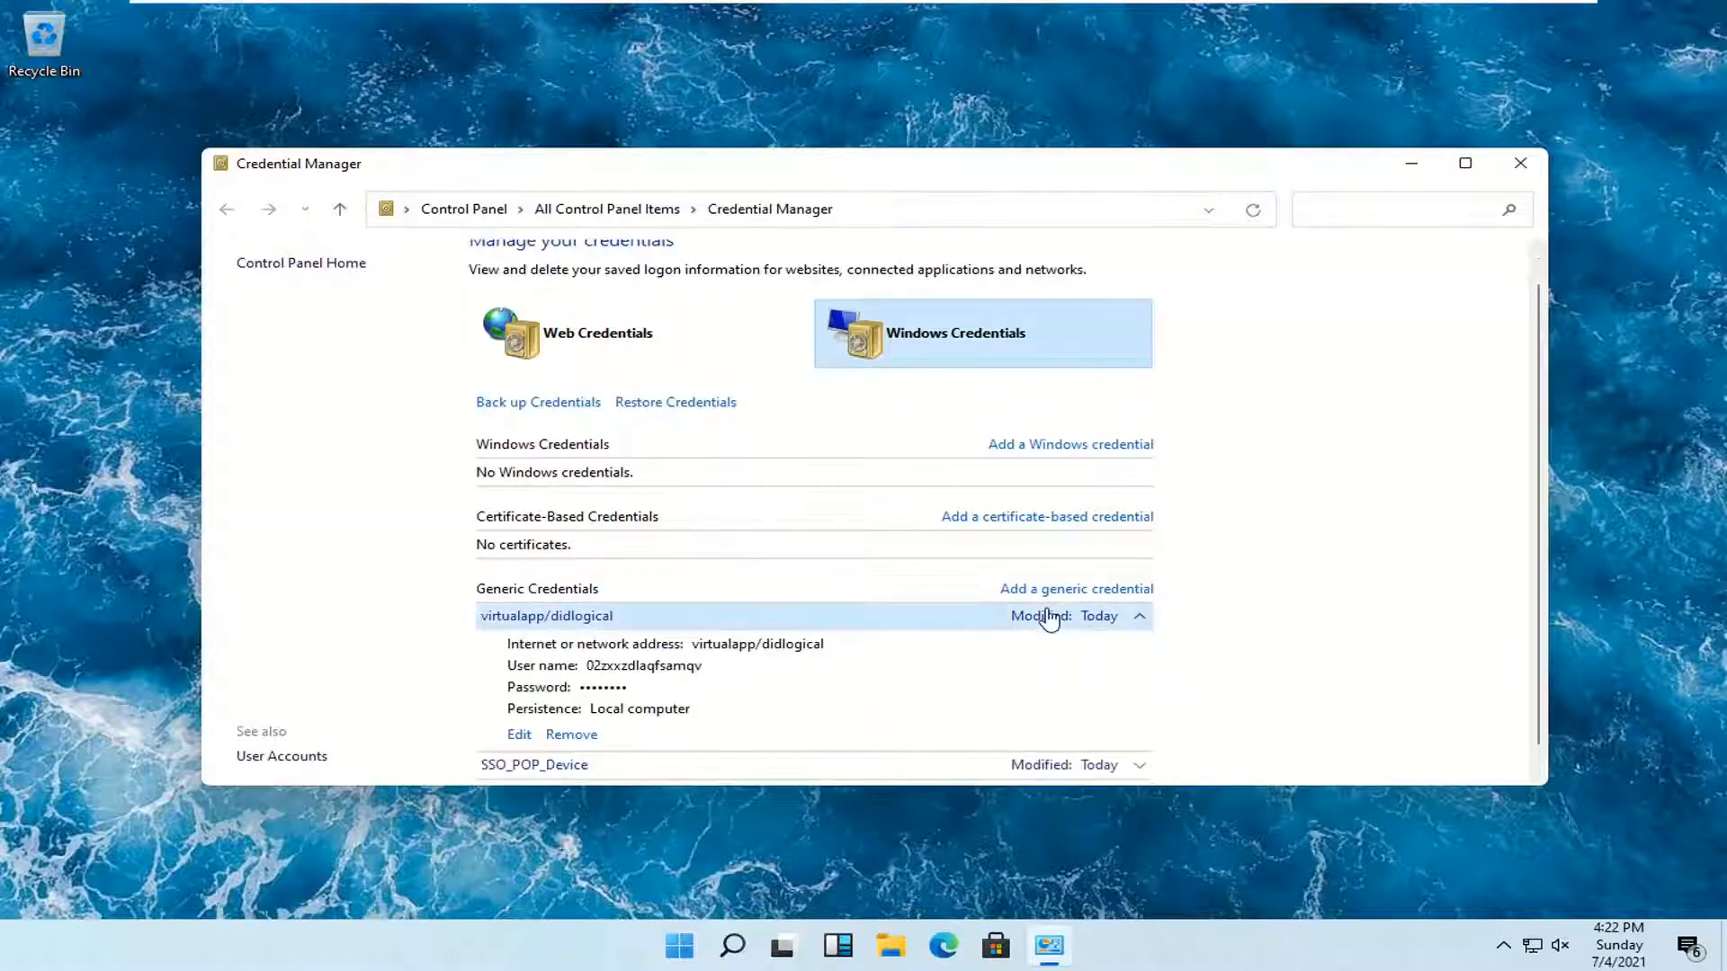
scroll(up, 3)
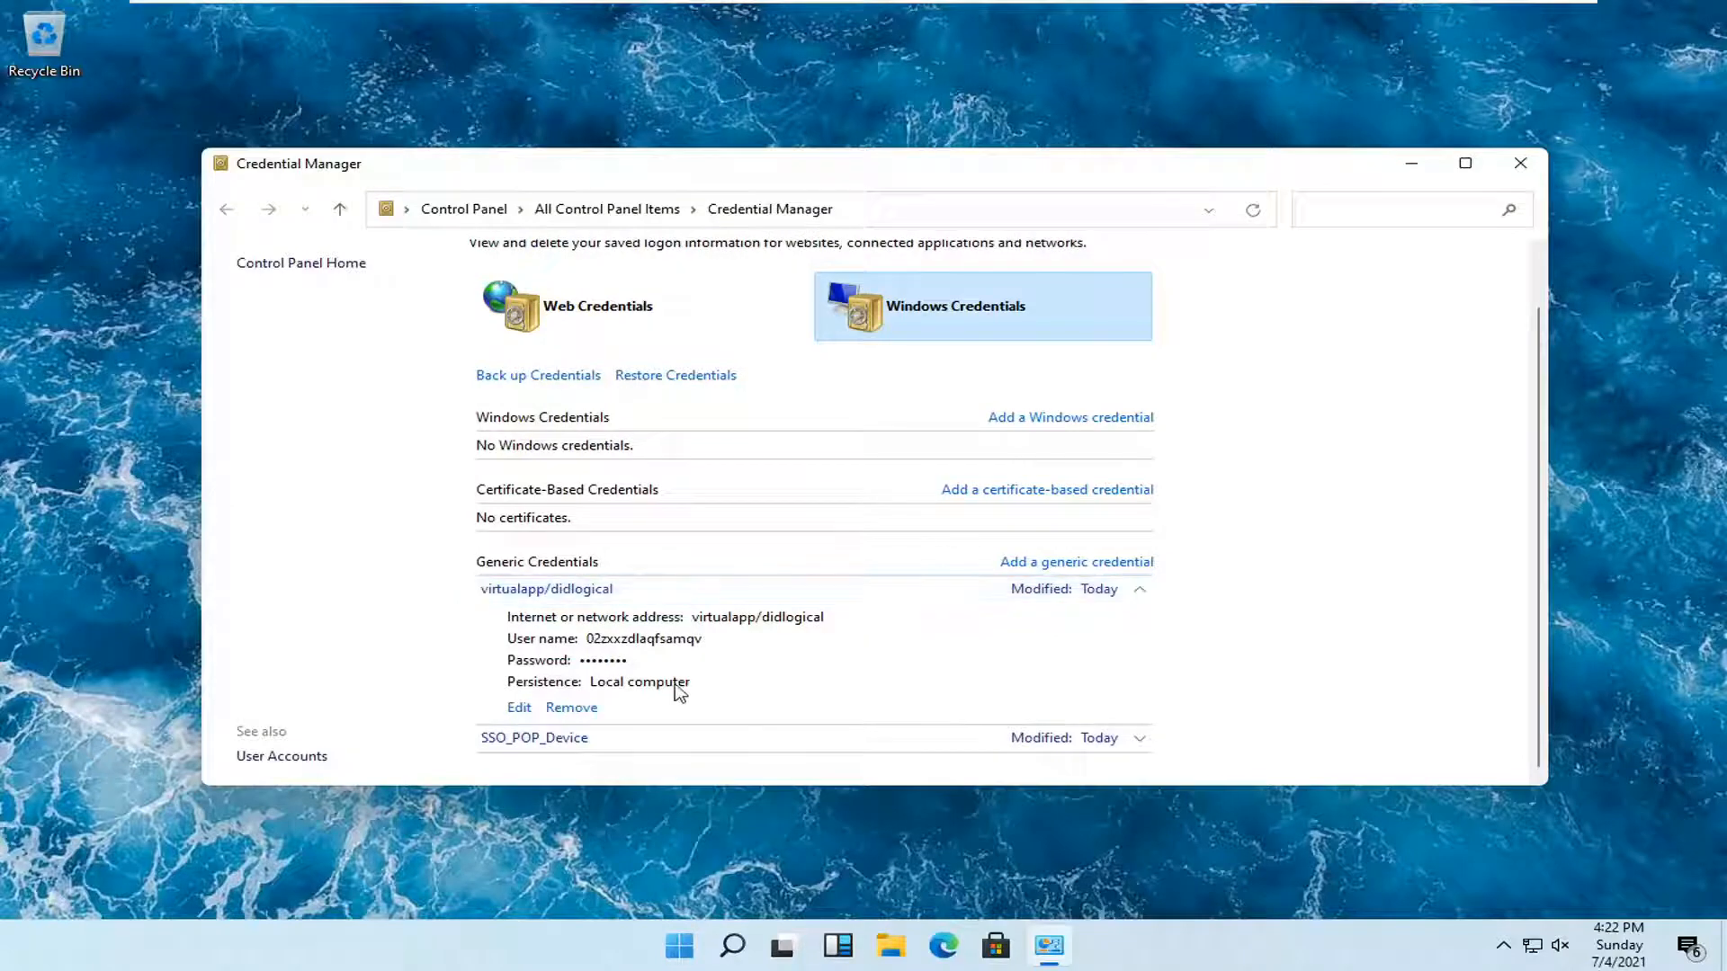
Remove the virtualapp/didlogical credential, confirm with Yes, and close Credential Manager
click(570, 706)
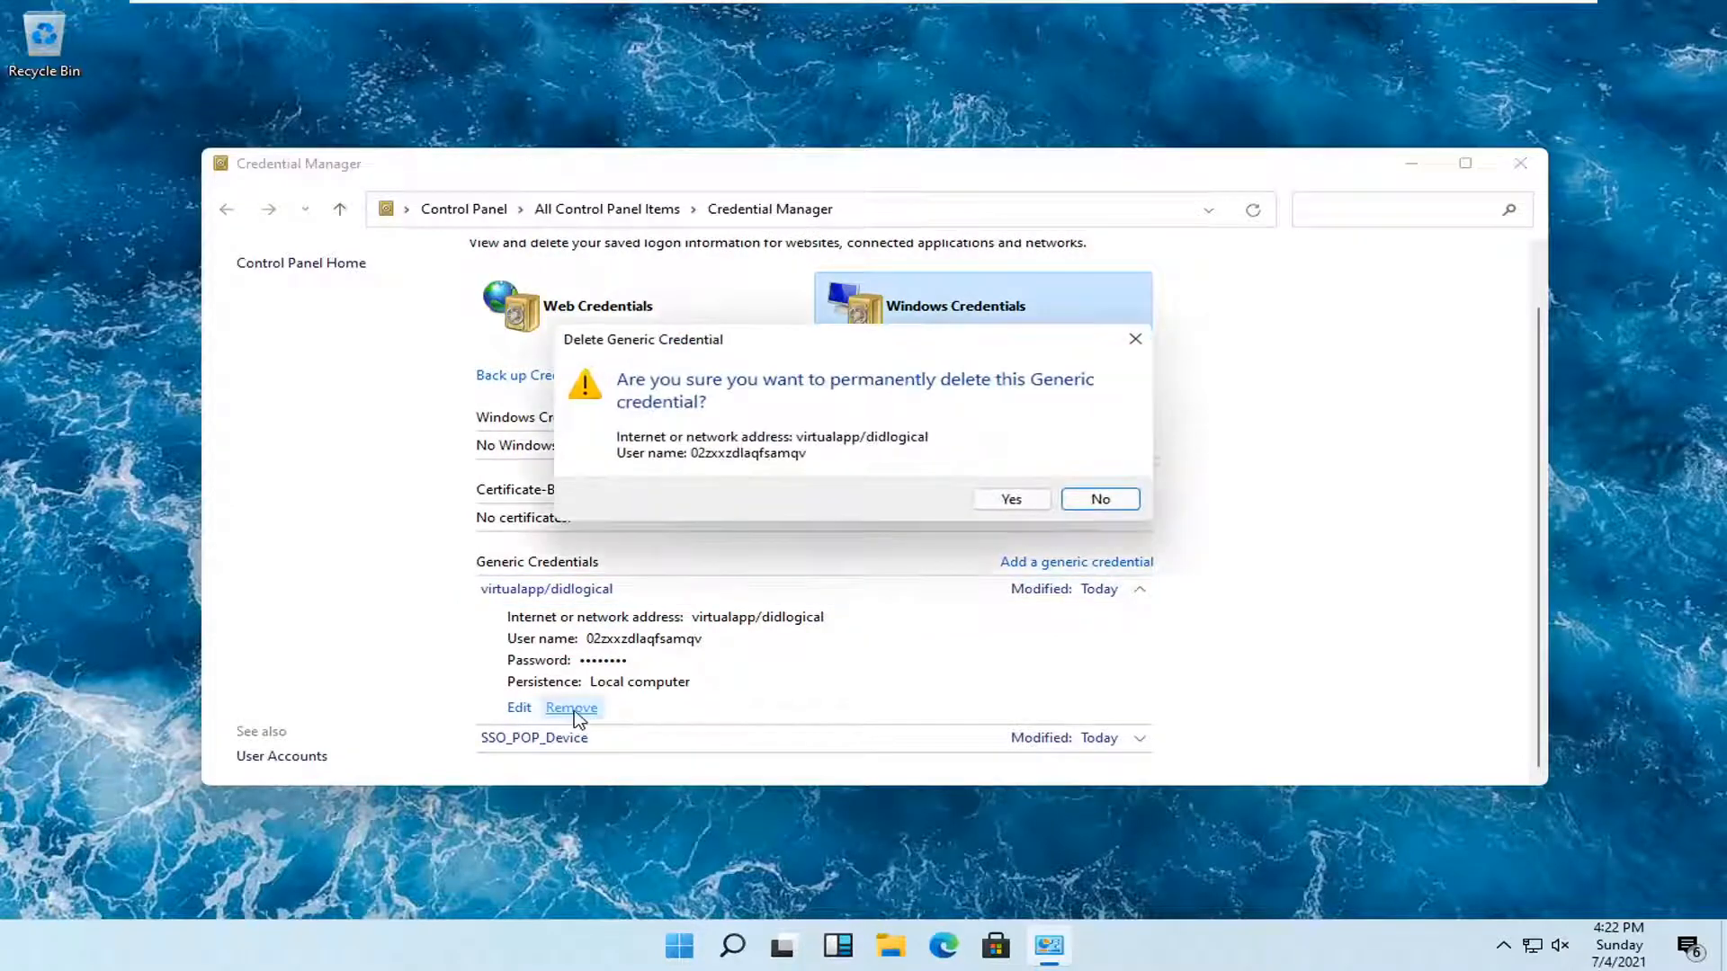
mouse_move(725, 381)
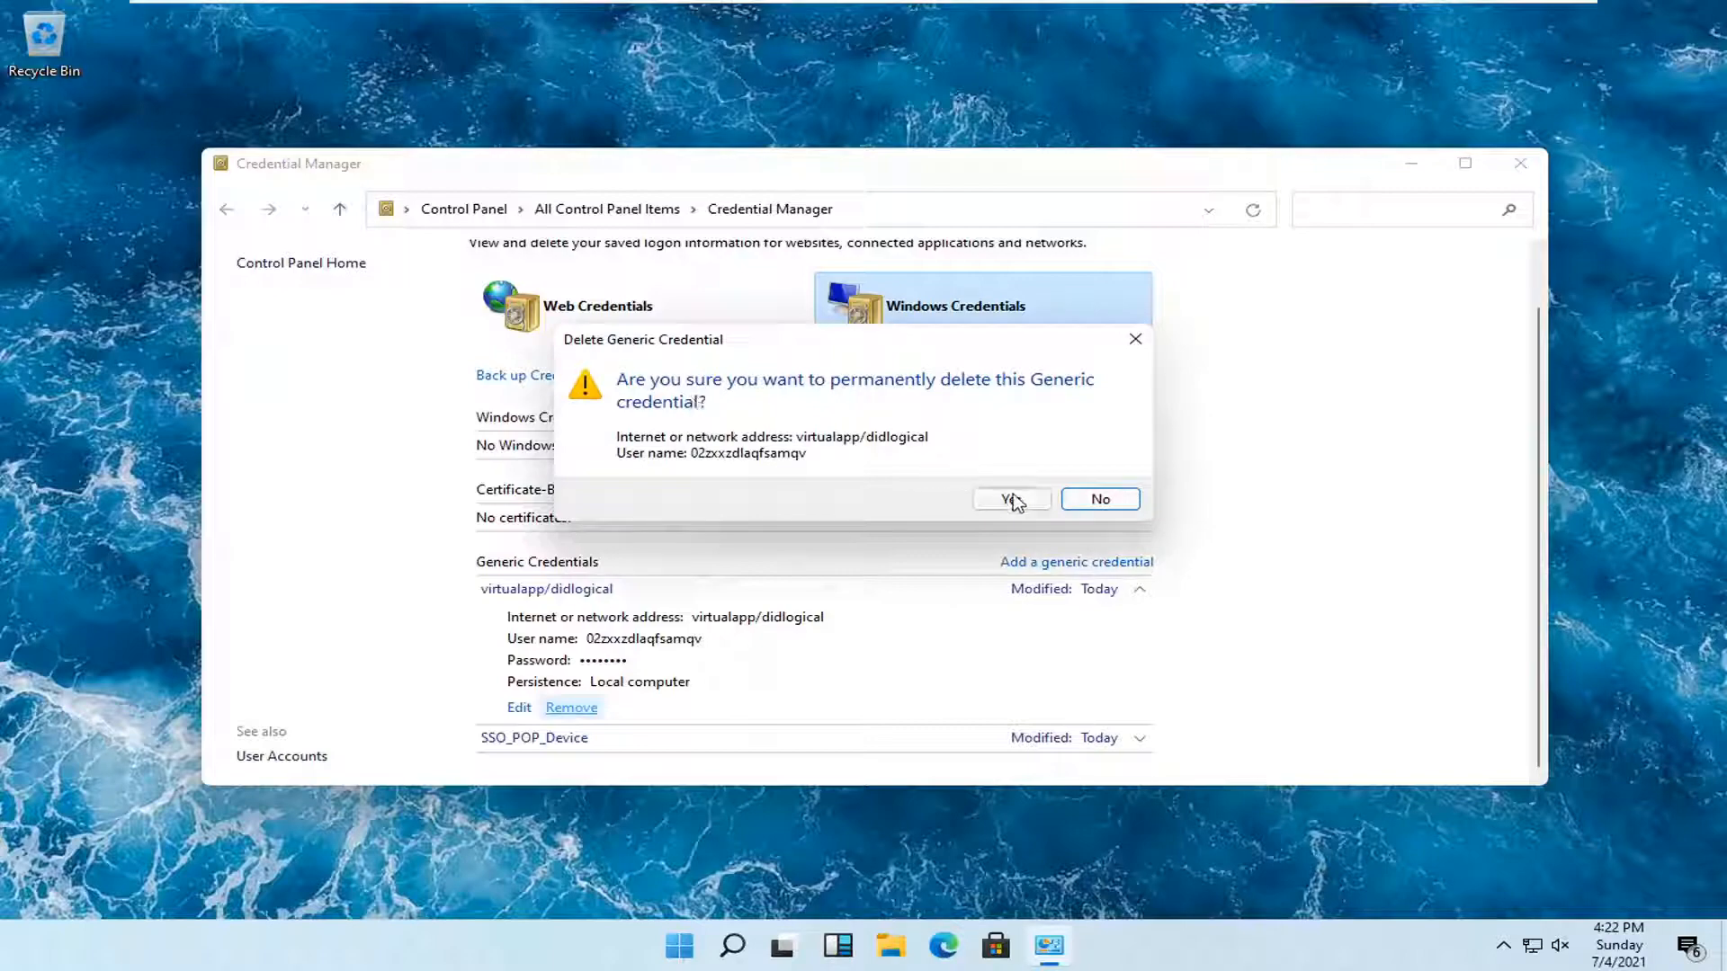
click(1009, 499)
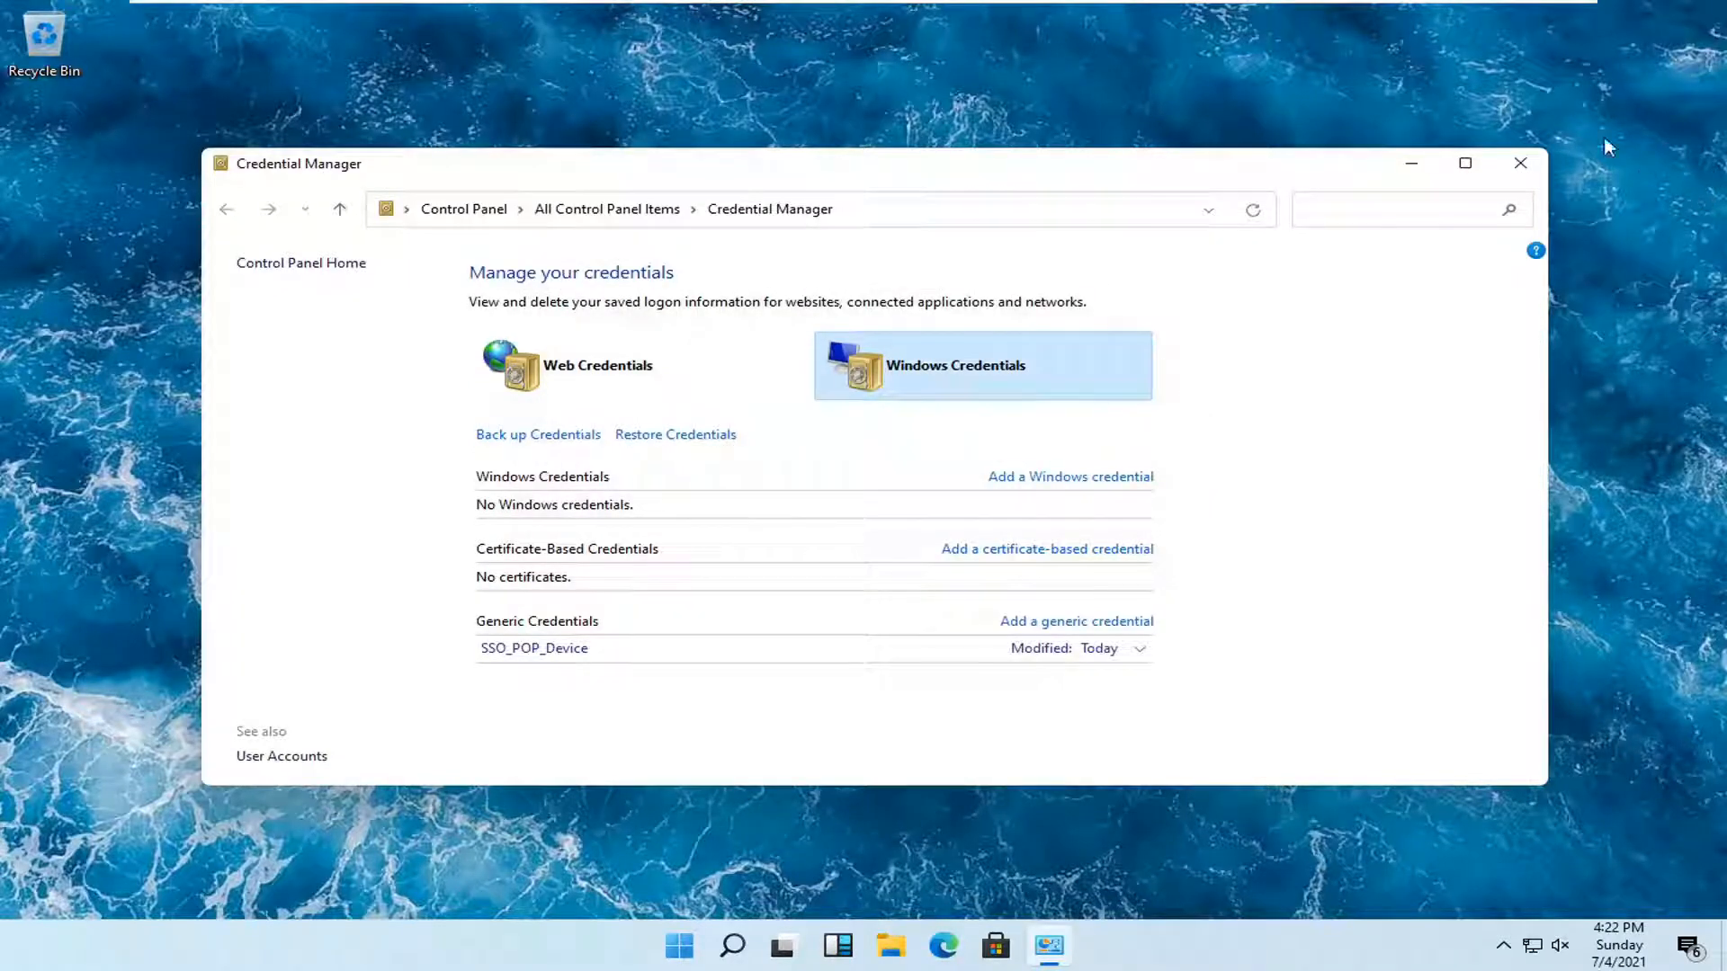
click(1520, 163)
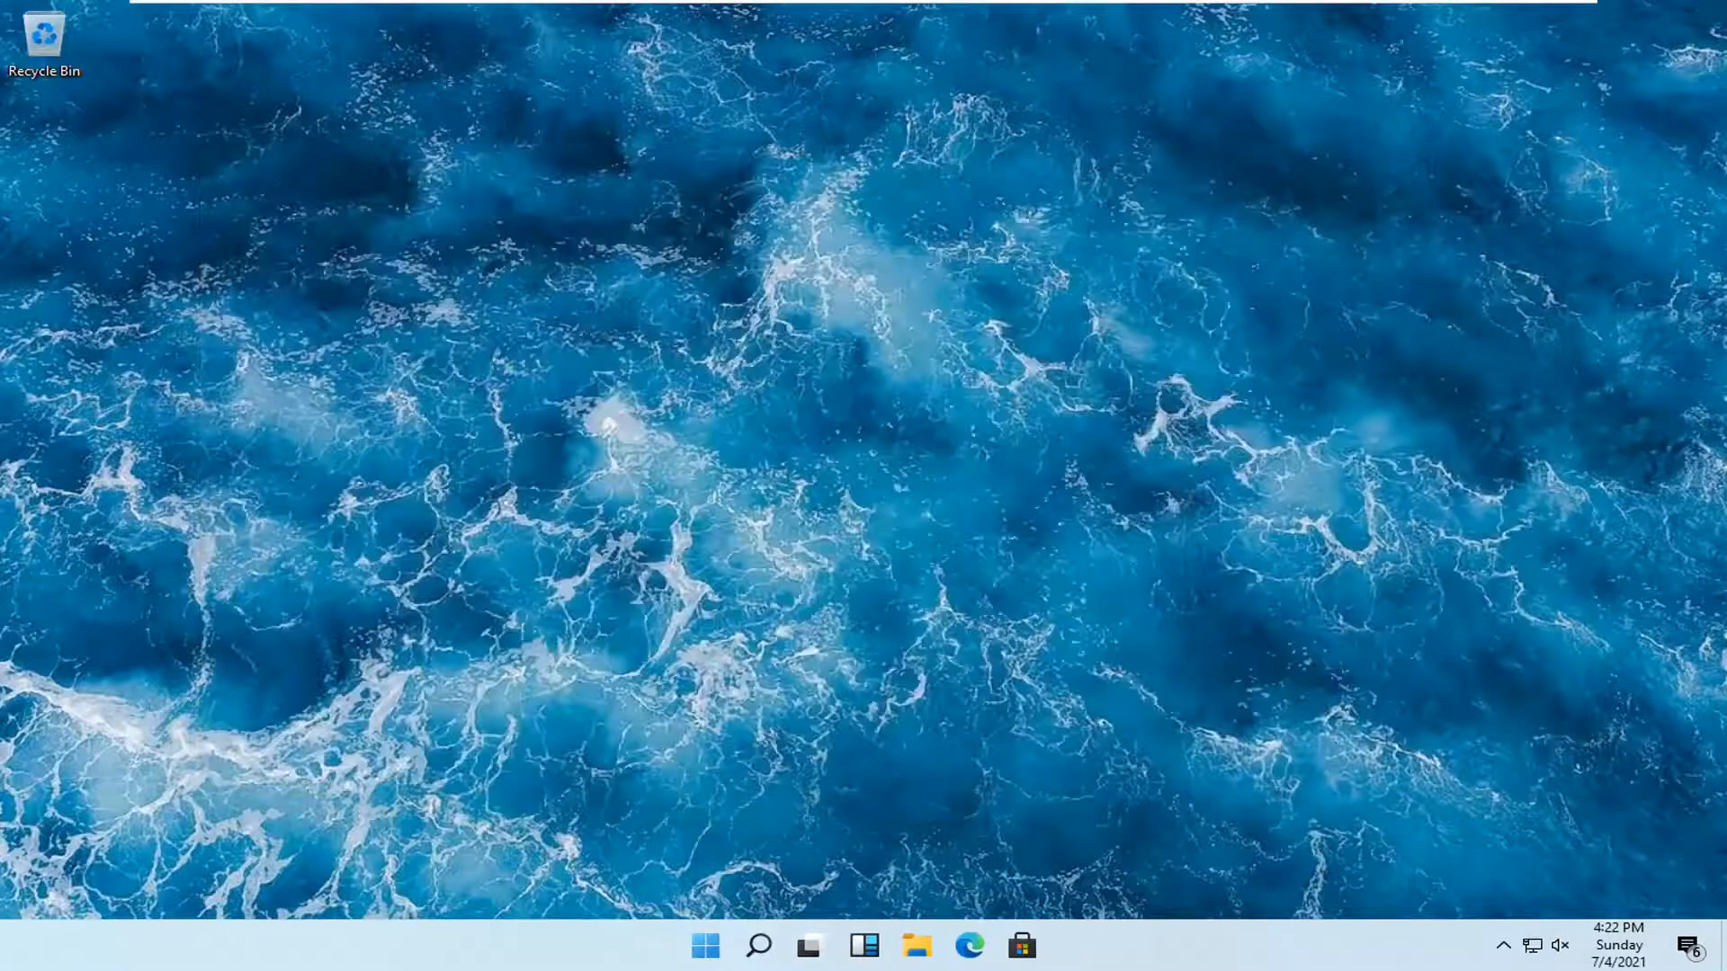